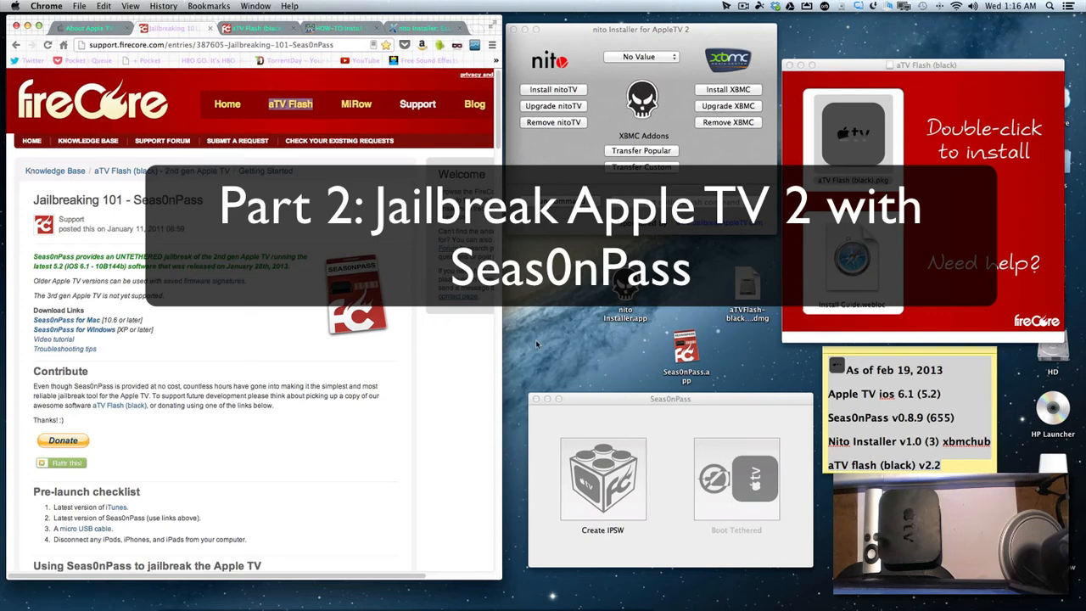
{"action": "mouse_move", "coordinate": [583, 393]}
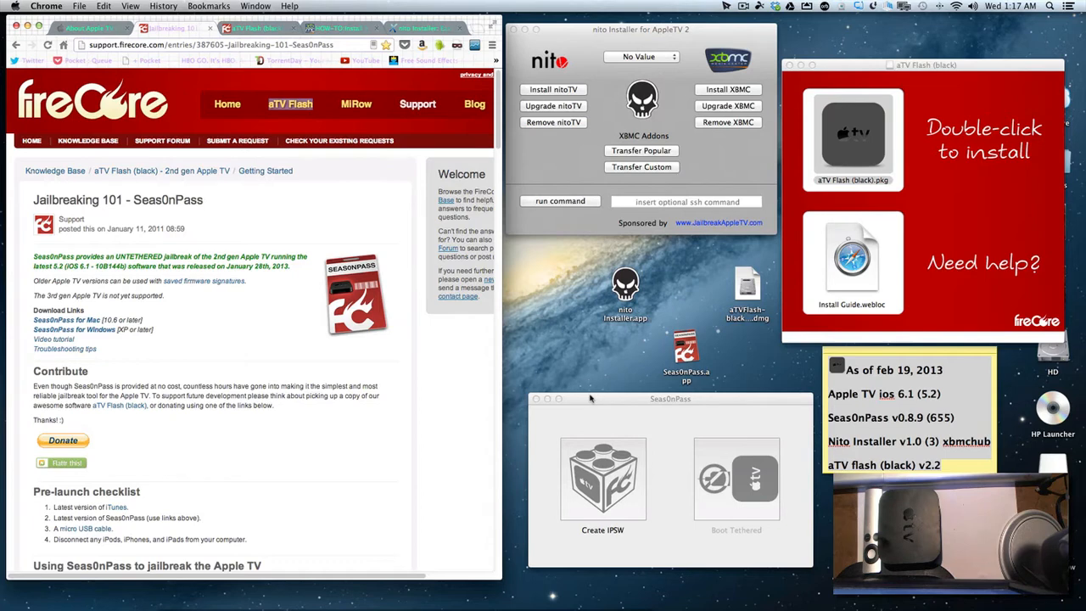
{"action": "mouse_move", "coordinate": [174, 246]}
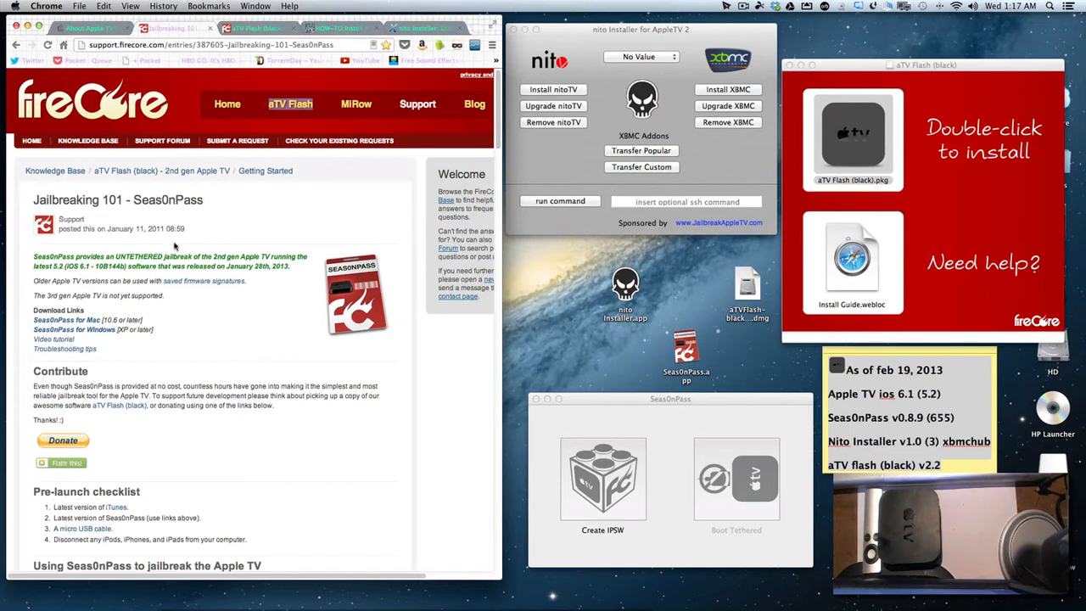
{"action": "mouse_move", "coordinate": [61, 320]}
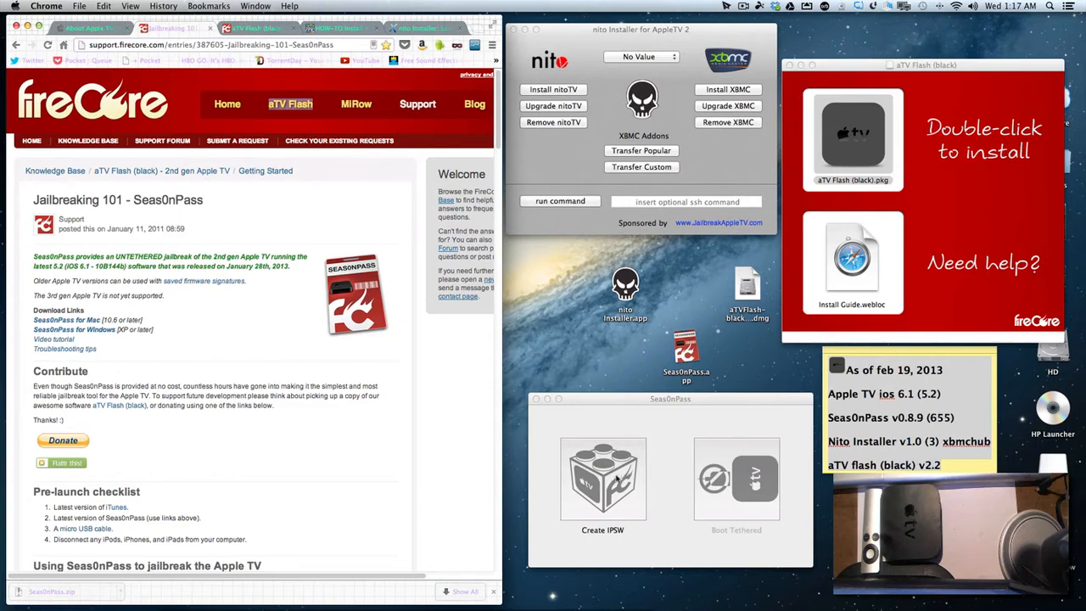
{"action": "left_click", "coordinate": [603, 479]}
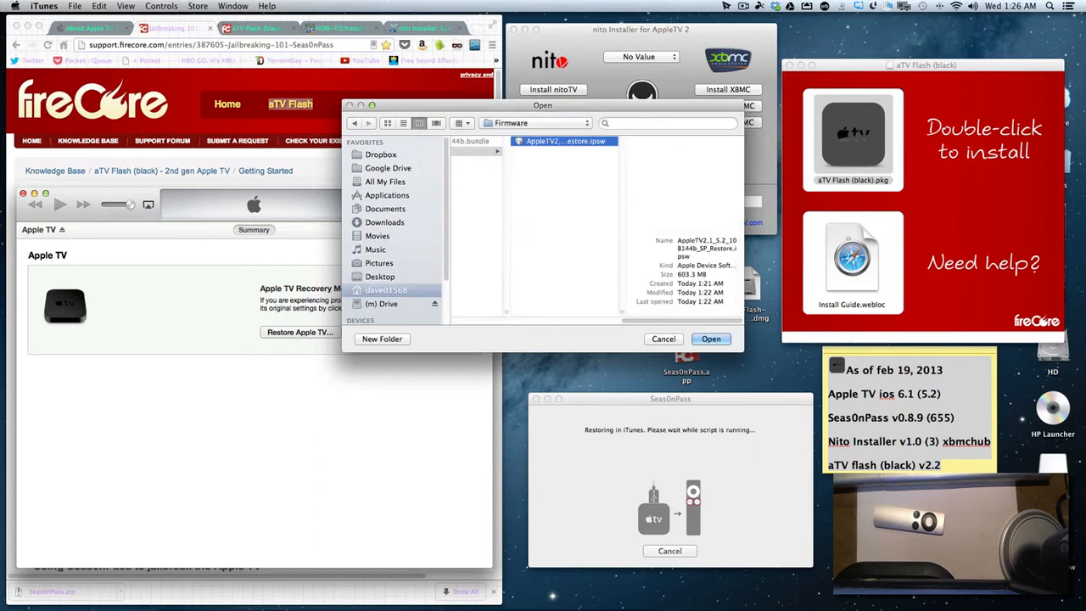
- Restore the Apple TV from SP_Restore.ipsw, confirming the erase and restore
{"action": "left_click", "coordinate": [565, 141]}
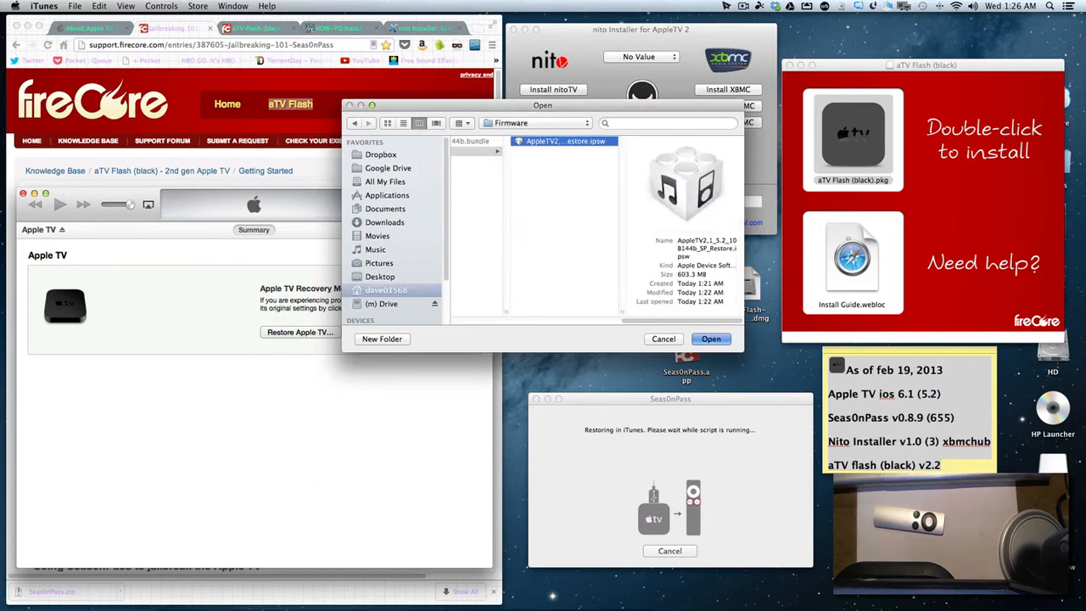
{"action": "left_click", "coordinate": [711, 338]}
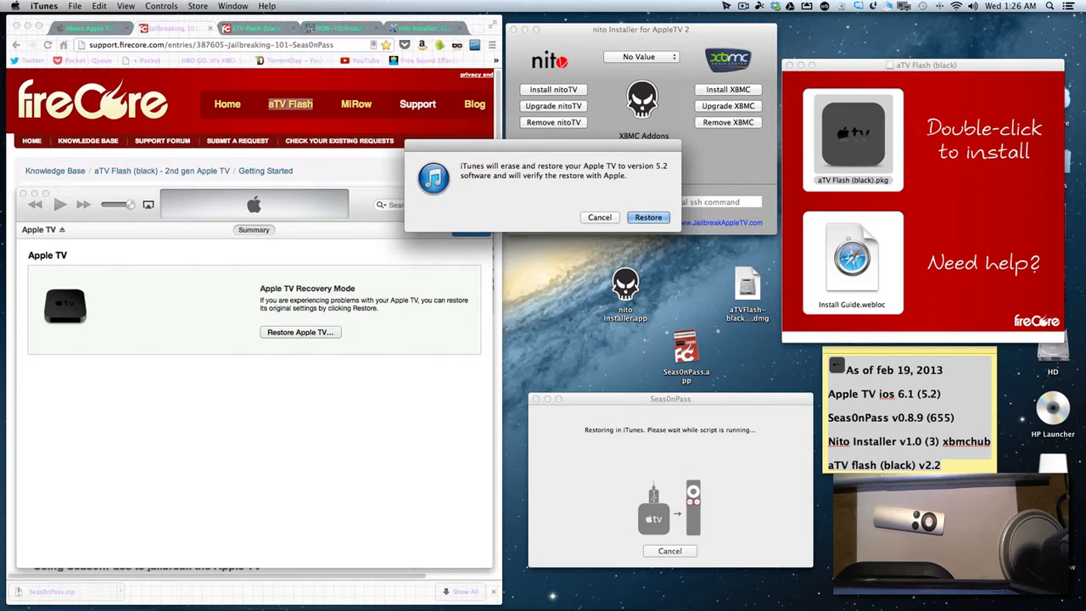
{"action": "left_click", "coordinate": [647, 217]}
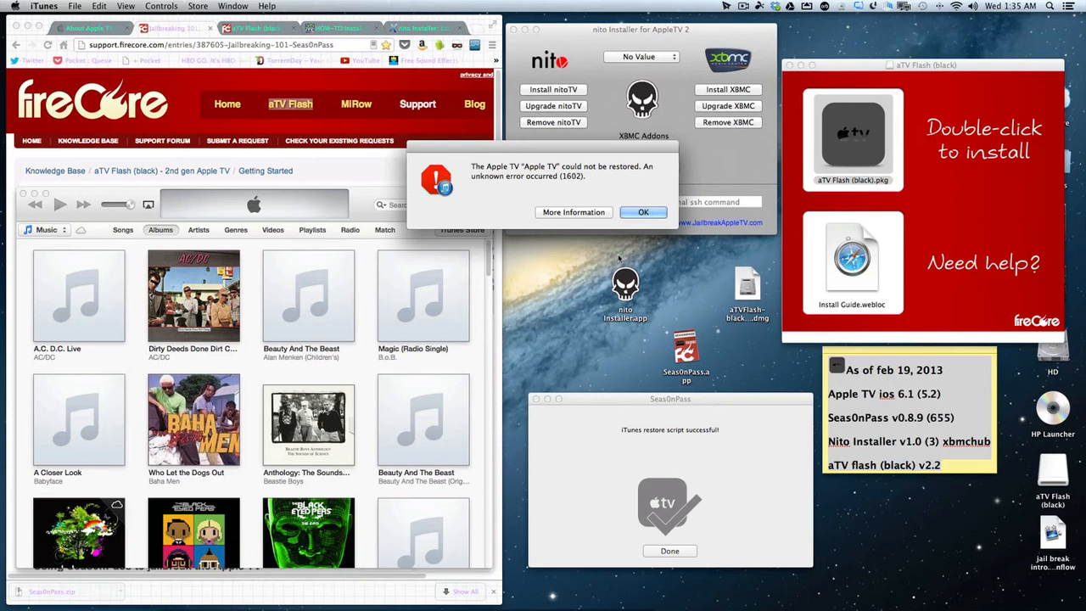
- Dismiss the iTunes error 1602 notice with OK
{"action": "left_click", "coordinate": [643, 211]}
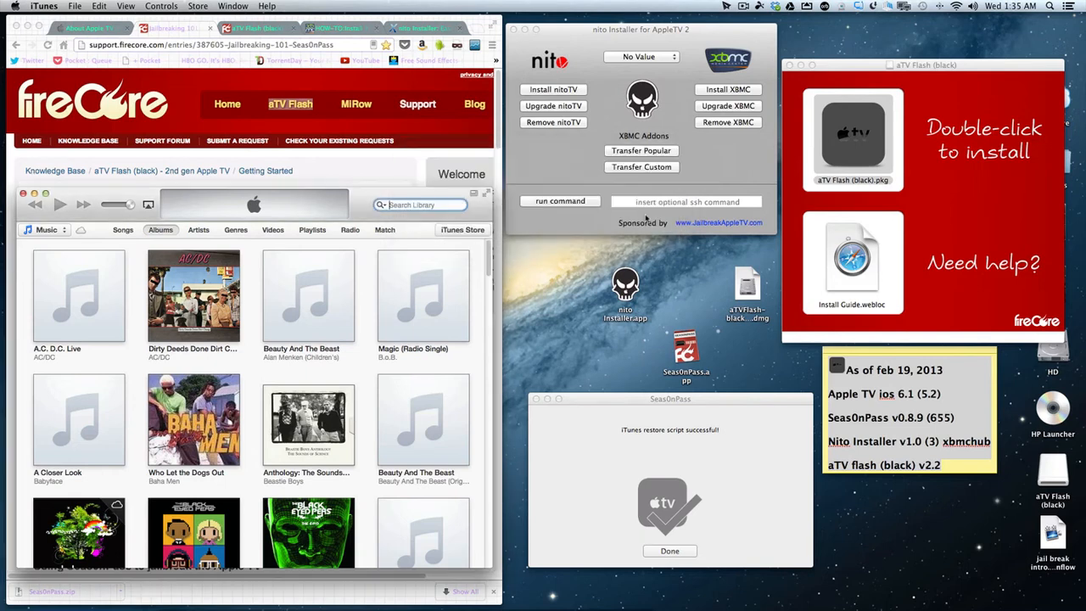
{"action": "mouse_move", "coordinate": [522, 253]}
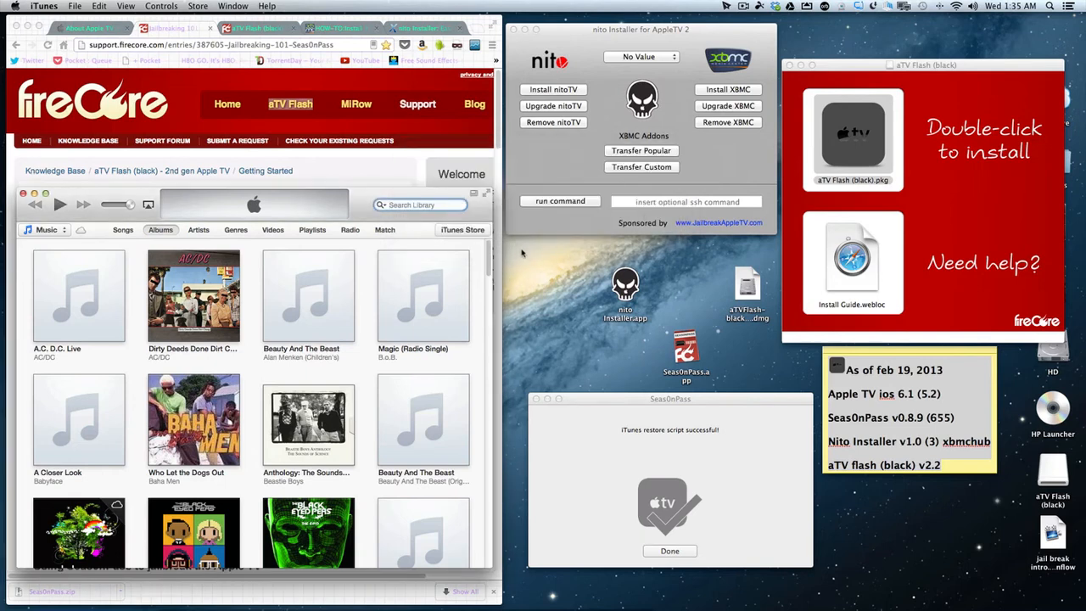
{"action": "mouse_move", "coordinate": [528, 255]}
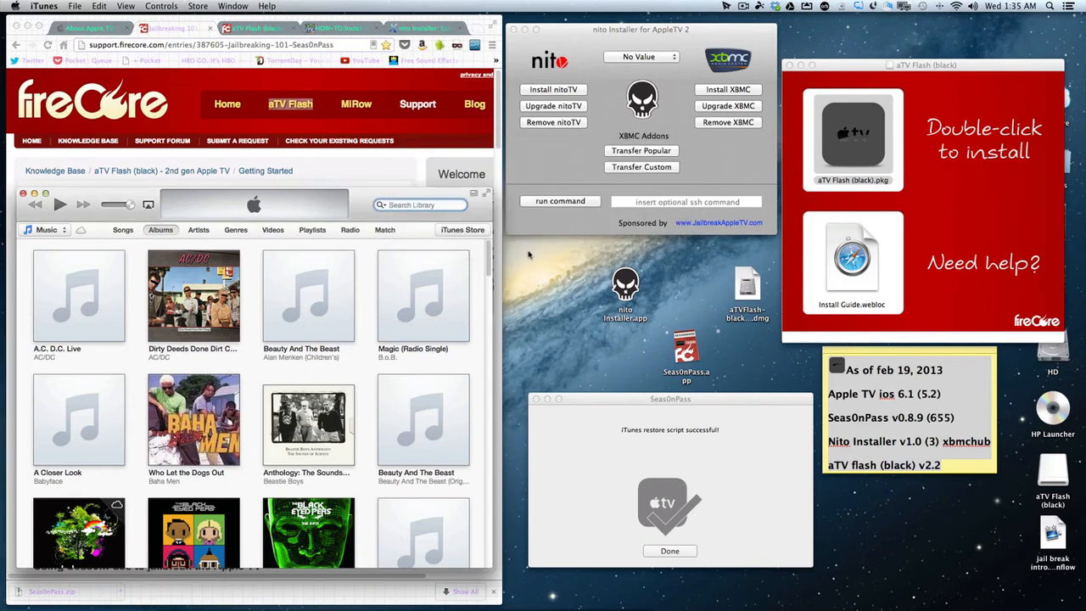
{"action": "mouse_move", "coordinate": [532, 261]}
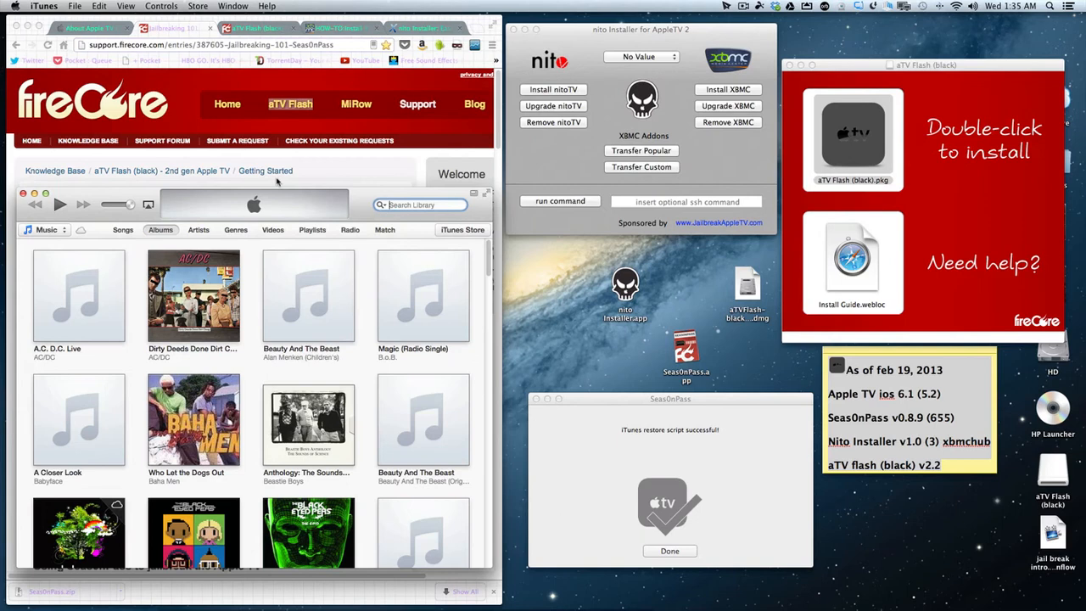
{"action": "mouse_move", "coordinate": [347, 82]}
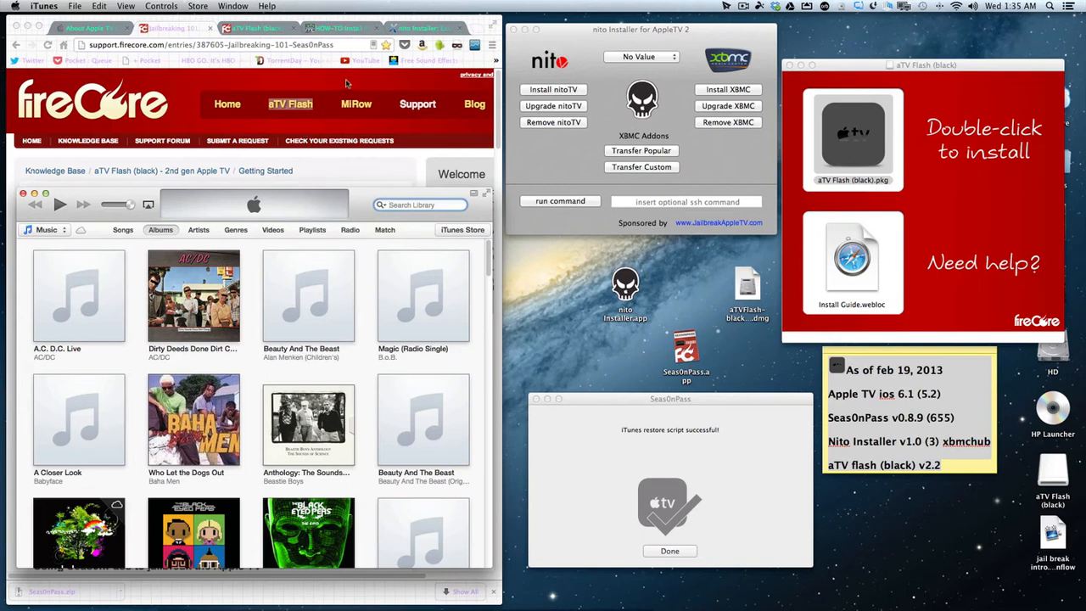